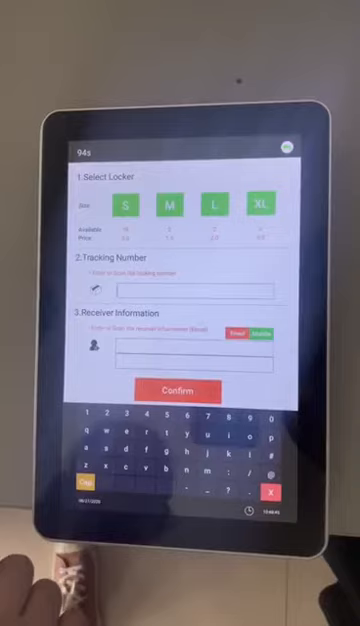
Enter 123456 in the Tracking Number field of the drop-off form.
{"action": "type", "text": "123456"}
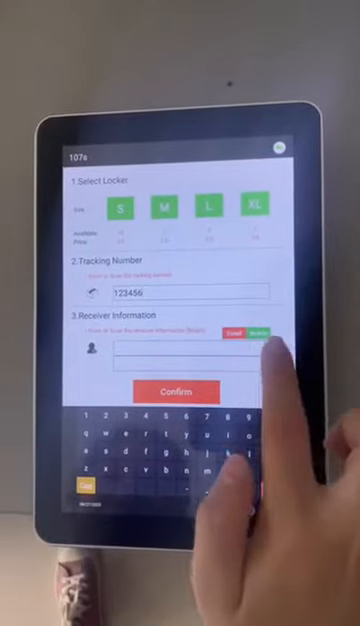
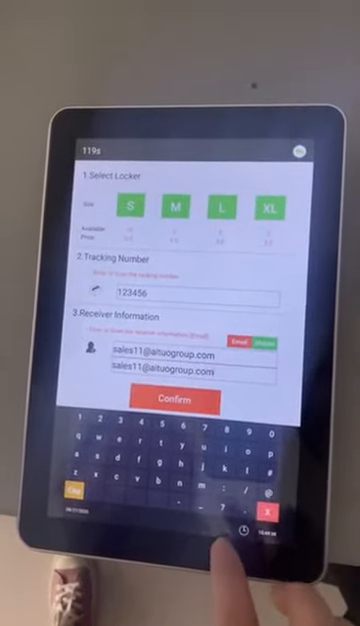
{"action": "left_click", "coordinate": [180, 400]}
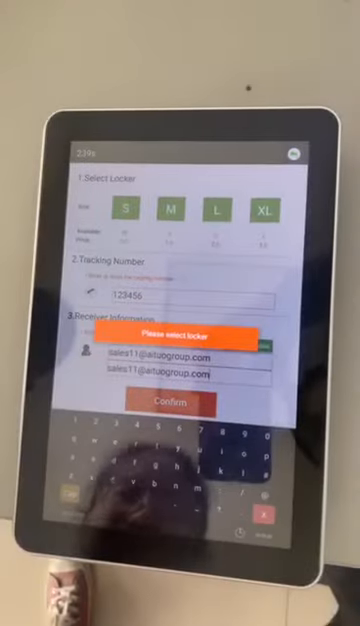